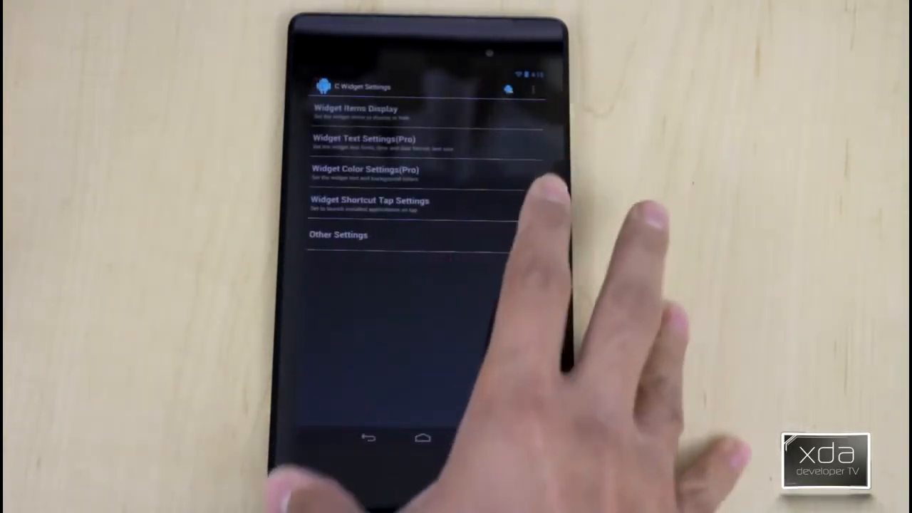
- Expand Widget Items Display to list time, weather, system info, date and alarm options
left_click(347, 108)
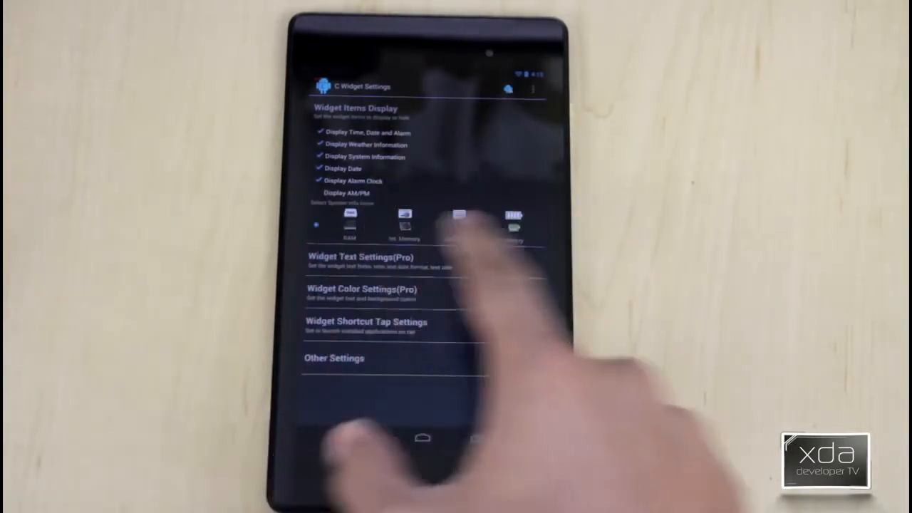
- Return from C Widget Settings to the main C Locker Settings screen
left_click(360, 290)
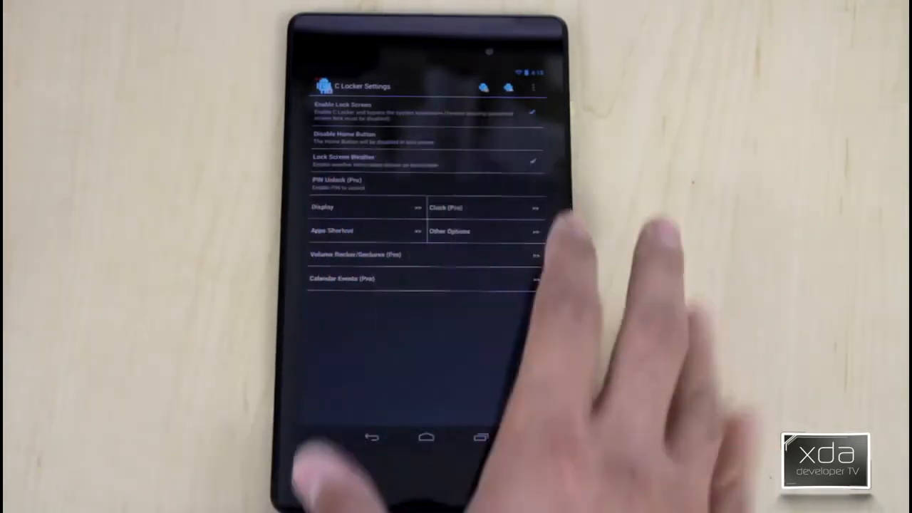
- Open the Calendar Events (Pro) settings page from C Locker Settings
left_click(323, 207)
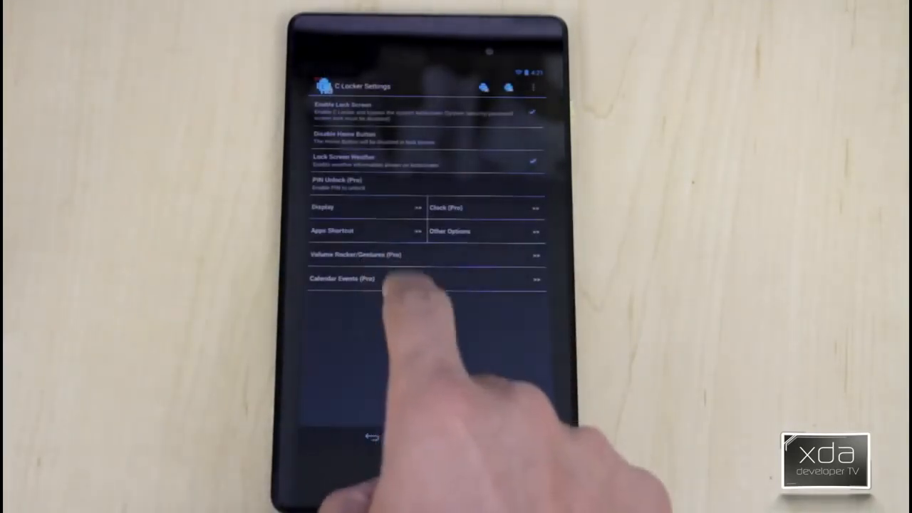
left_click(367, 277)
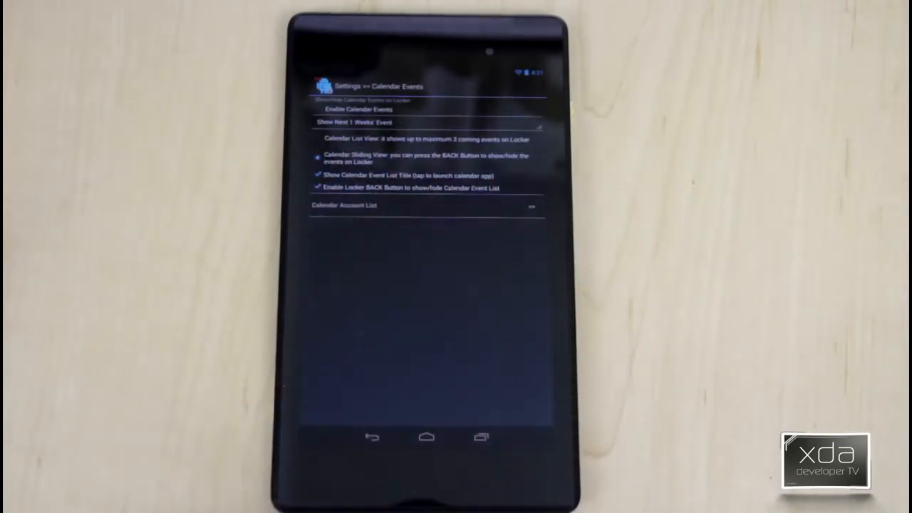